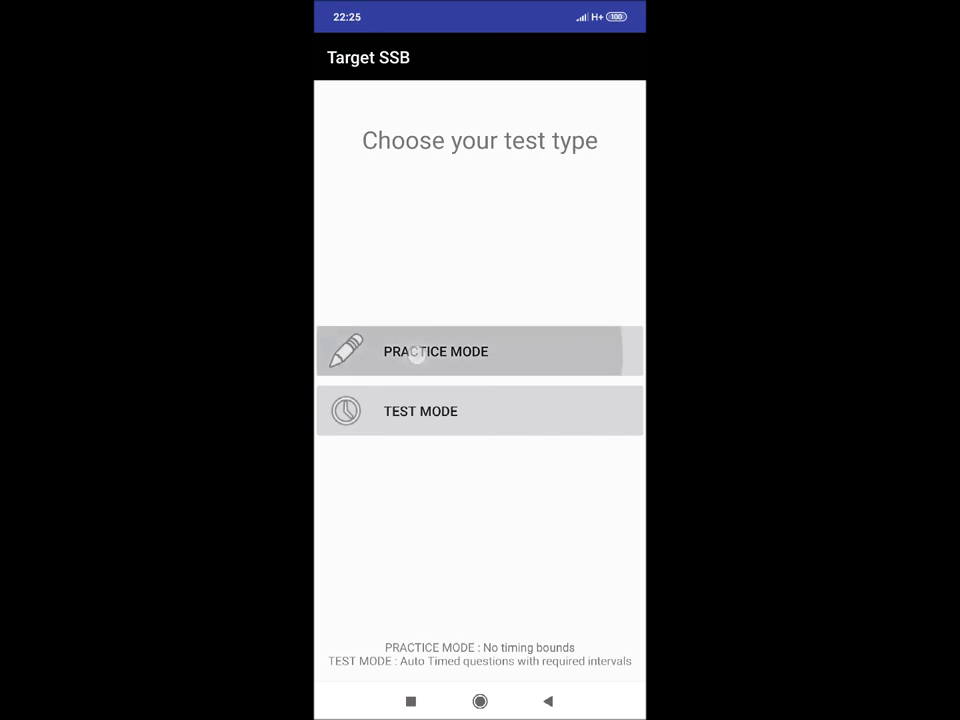
- Choose Practice Mode to list SRT test series 1 through 7
click(436, 351)
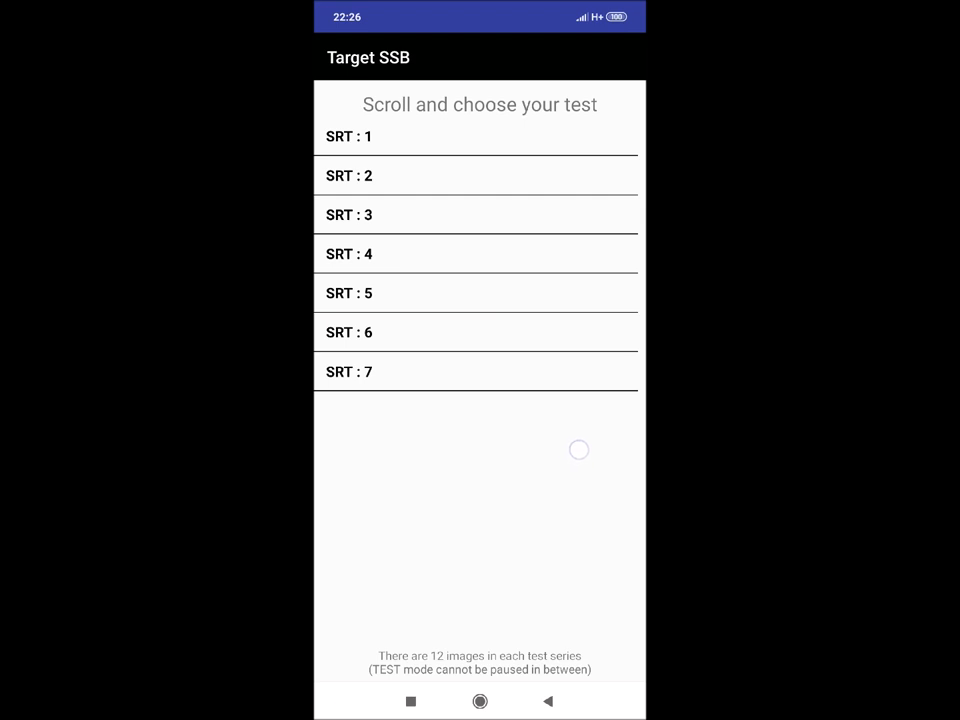
- Open an SRT practice set and advance through its situations to 36 of 60
click(348, 136)
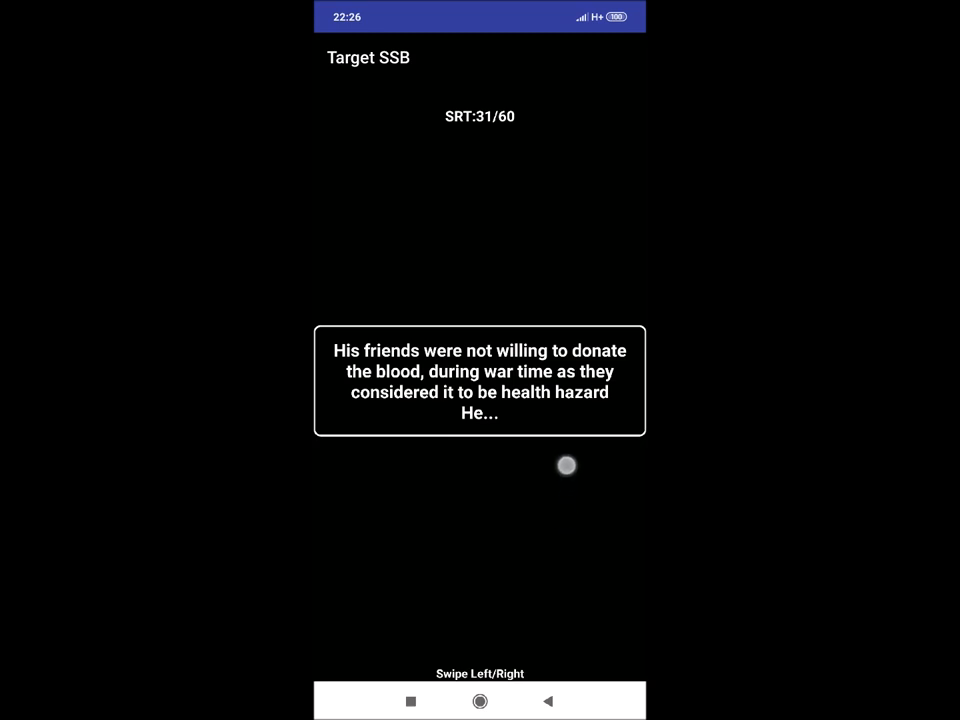
mouse_move(570, 457)
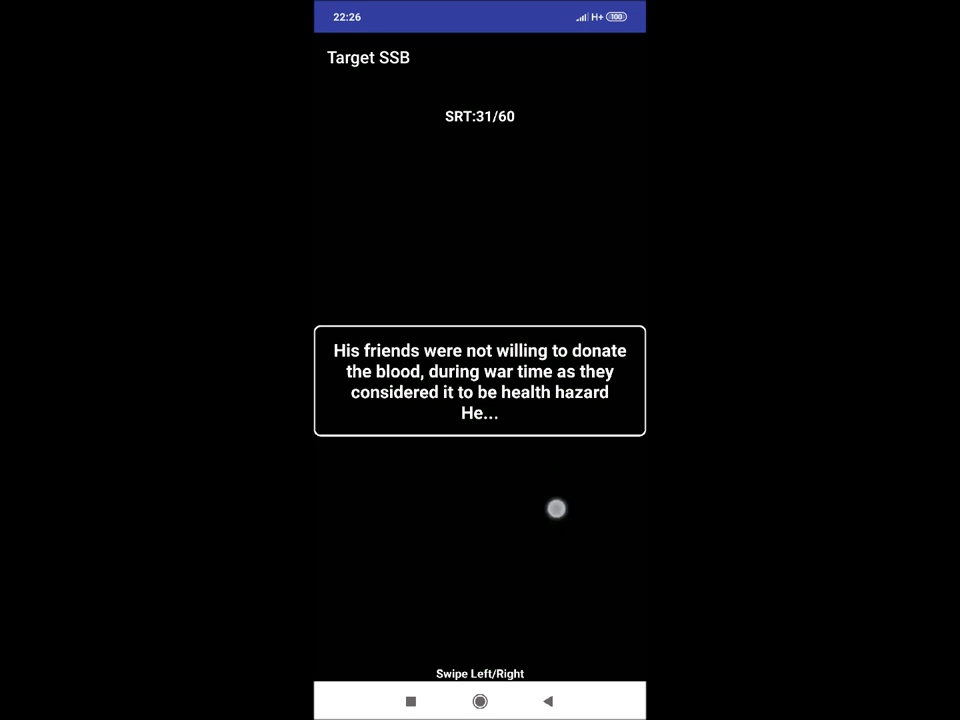
mouse_move(556, 499)
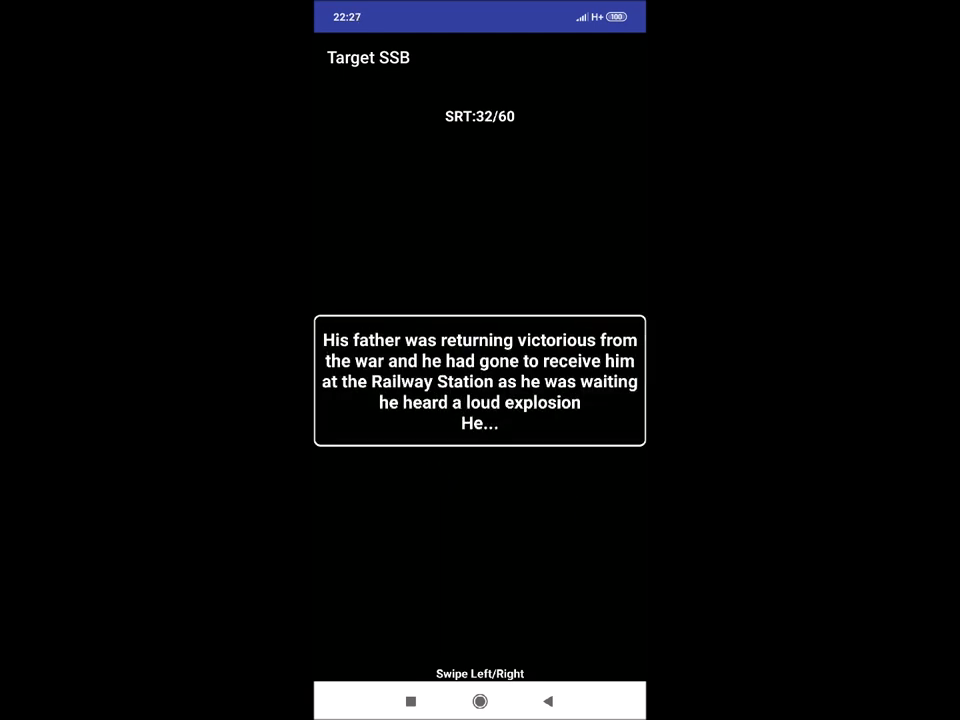
click(555, 505)
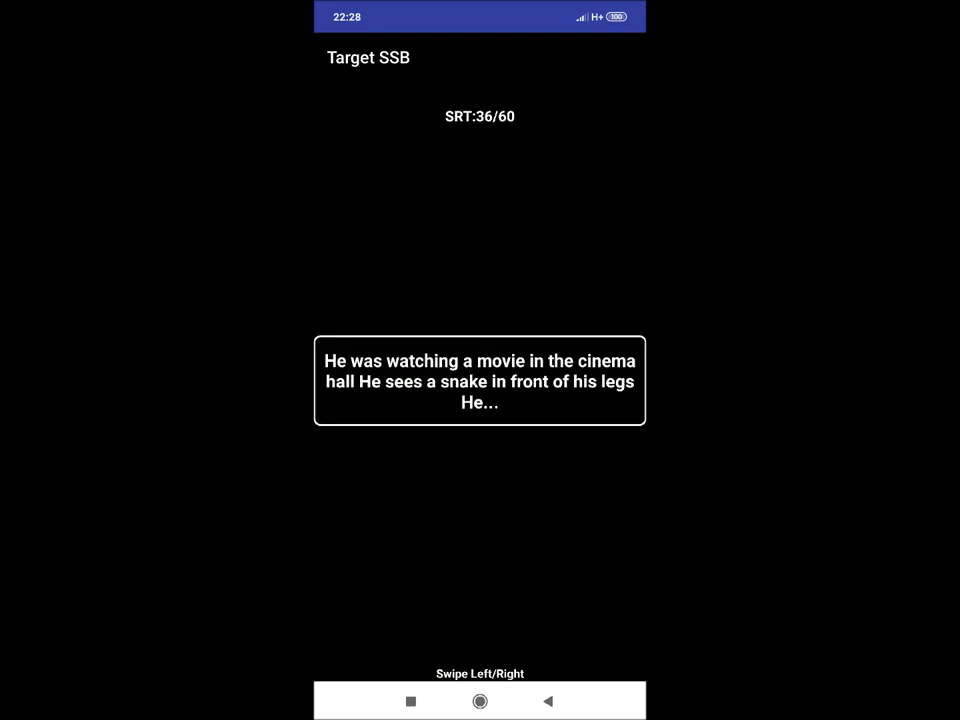
- Swipe through the SRT situations to the hockey-captain scenario, 39 of 60
click(567, 493)
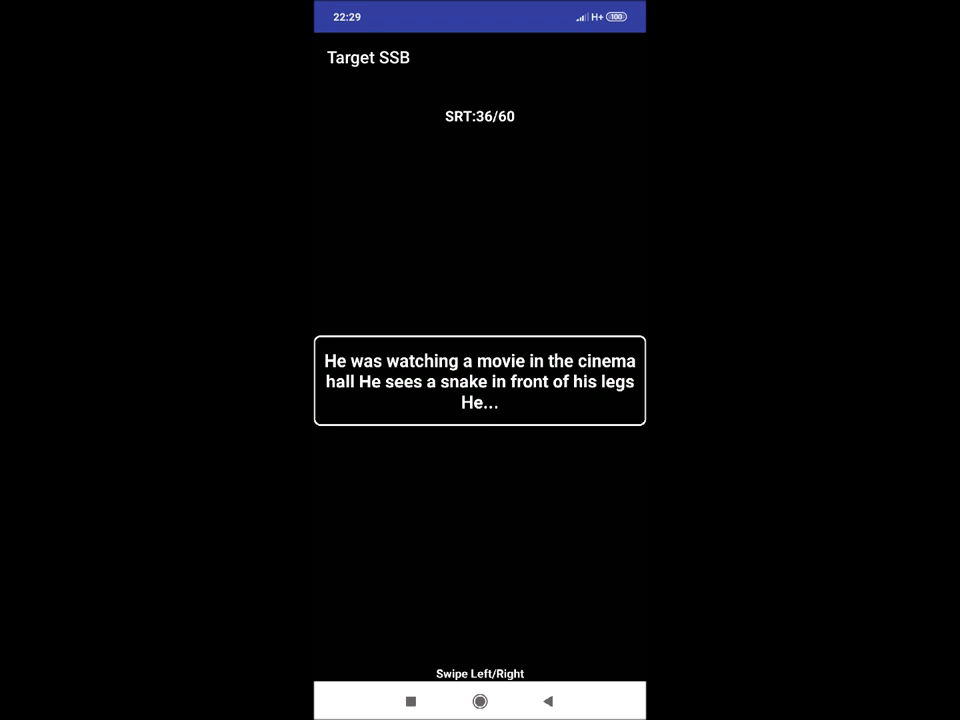
scroll(left, 3)
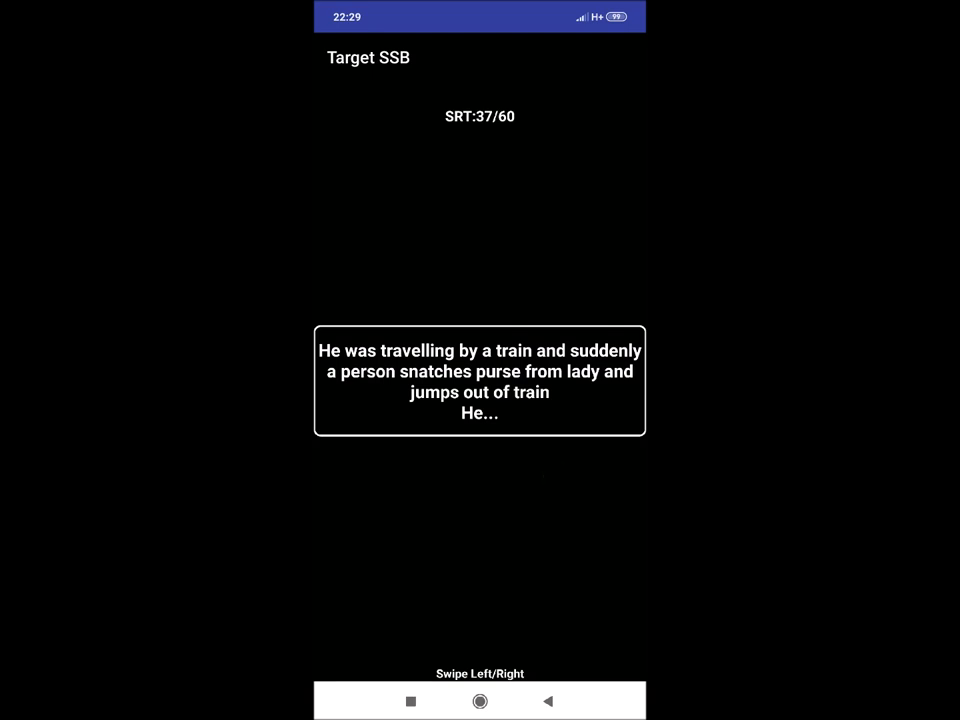
scroll(left, 3)
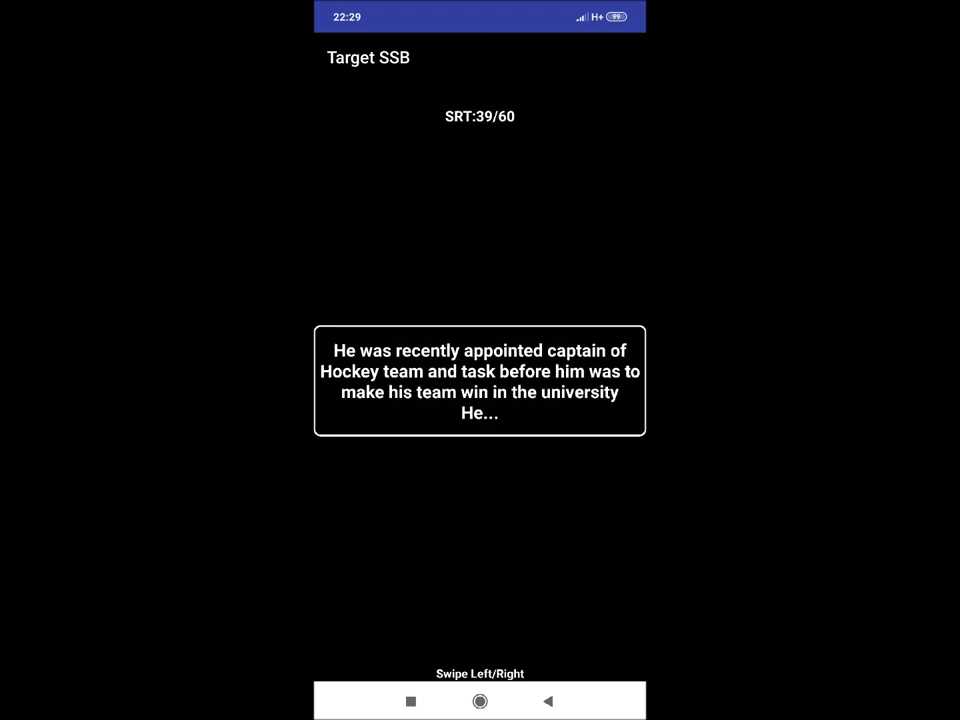
click(555, 480)
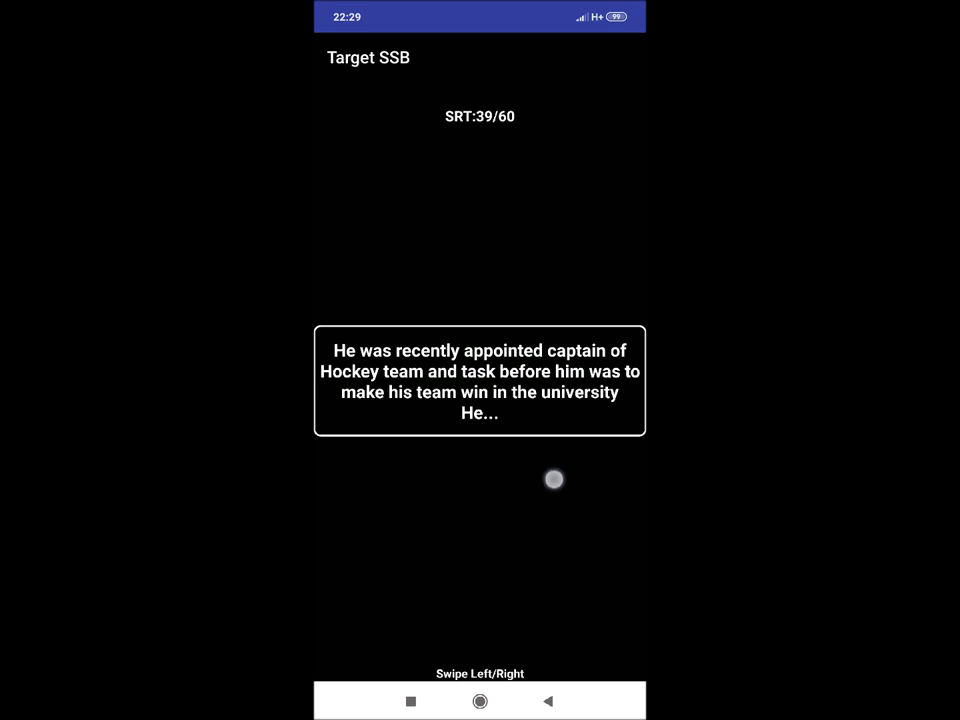
mouse_move(592, 469)
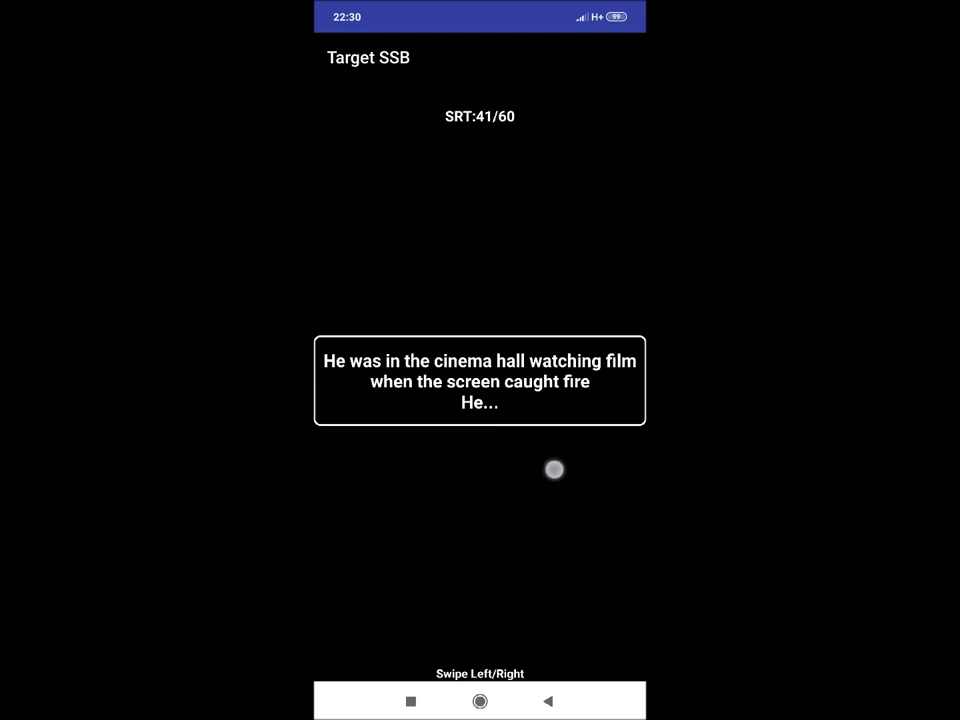
- Swipe ahead to situation 44 of 60, the family bereavement before SSB
scroll(left, 3)
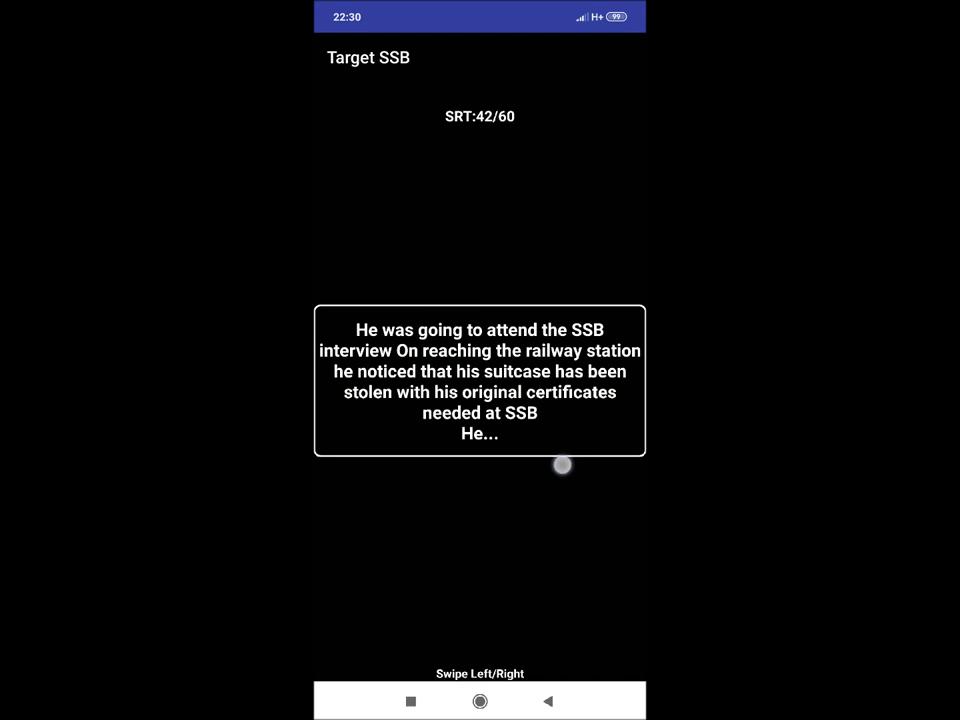
drag(562, 465, 544, 494)
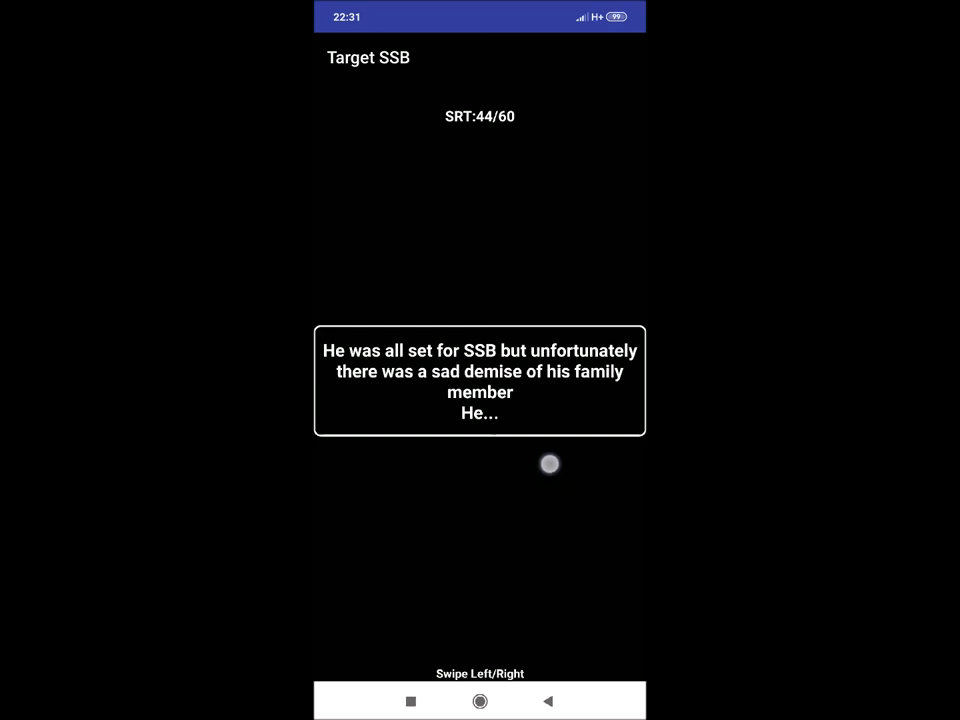
mouse_move(567, 537)
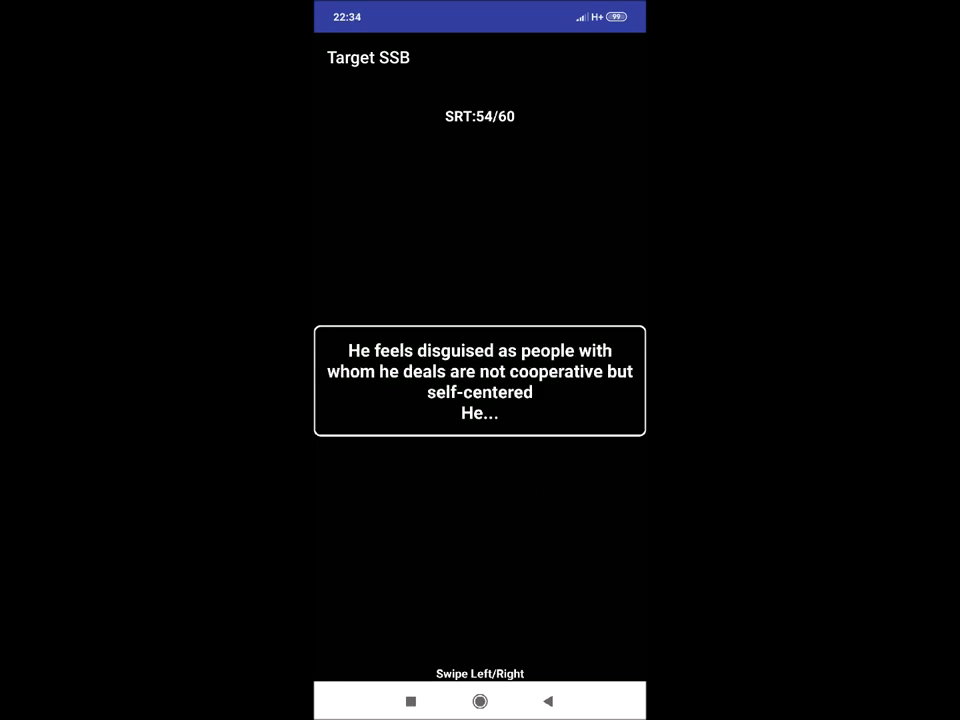
- Advance through the final situations to 60 of 60, the cricket-match fight
click(555, 510)
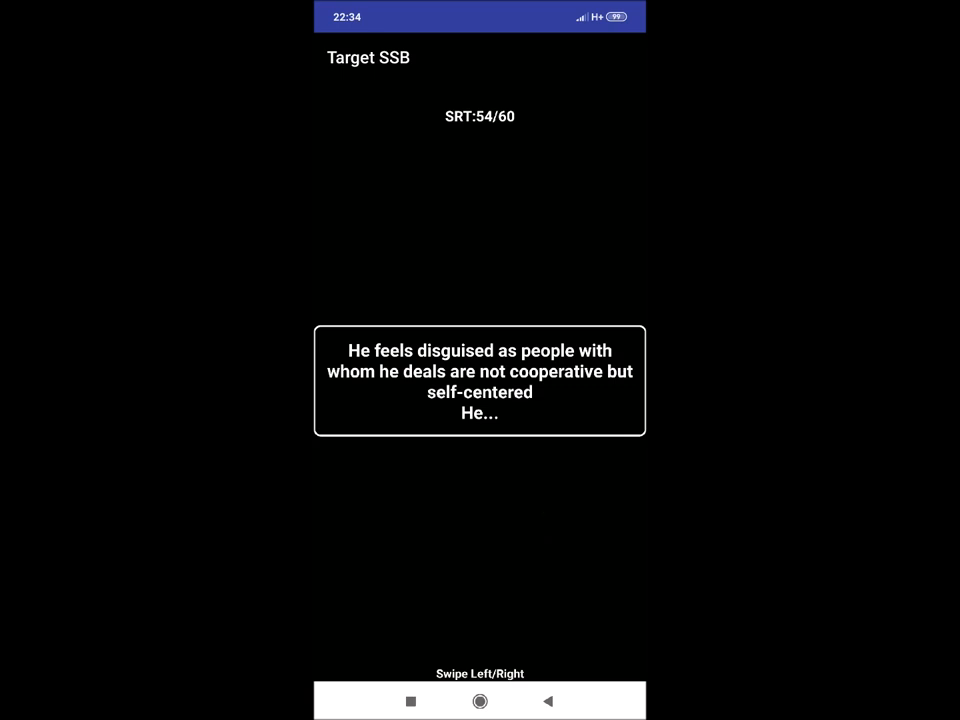
click(560, 518)
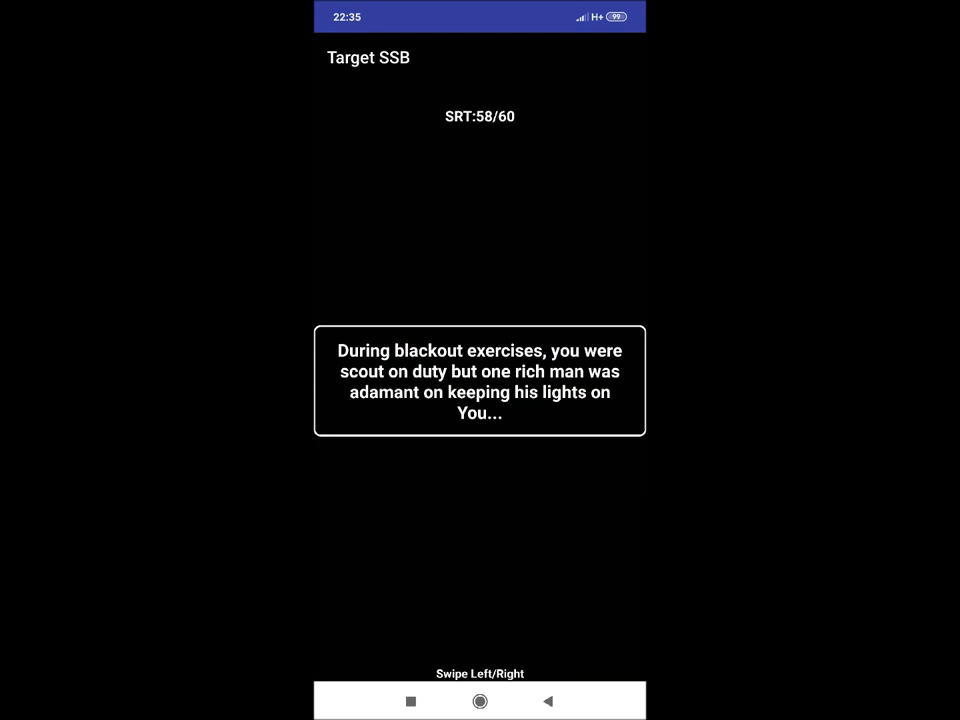
click(556, 510)
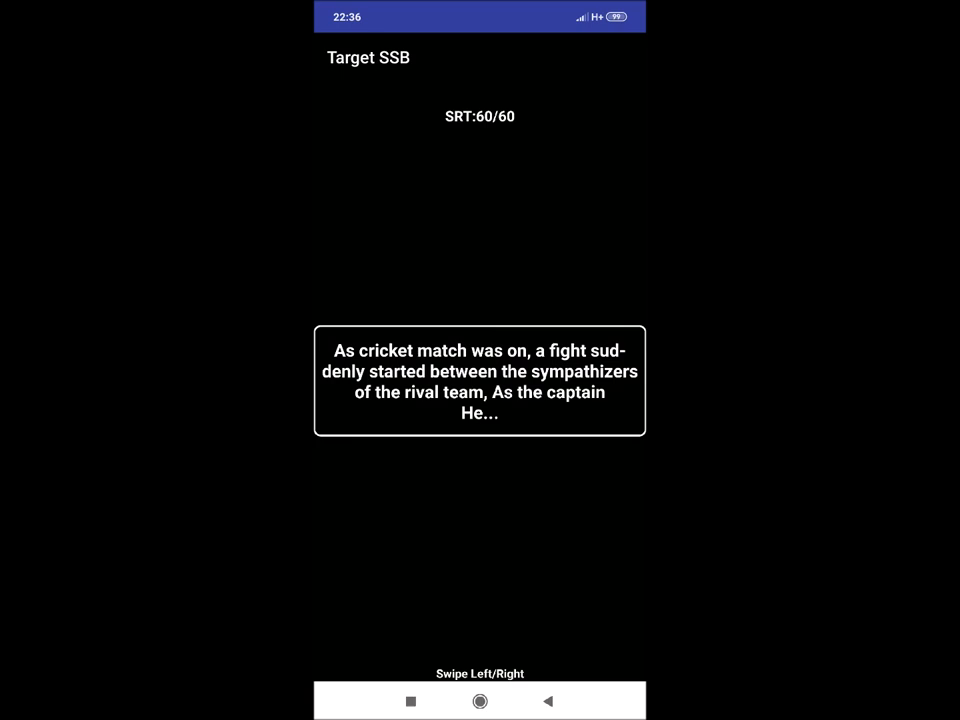
- Tap the card again, remaining on situation 60 of 60
click(560, 495)
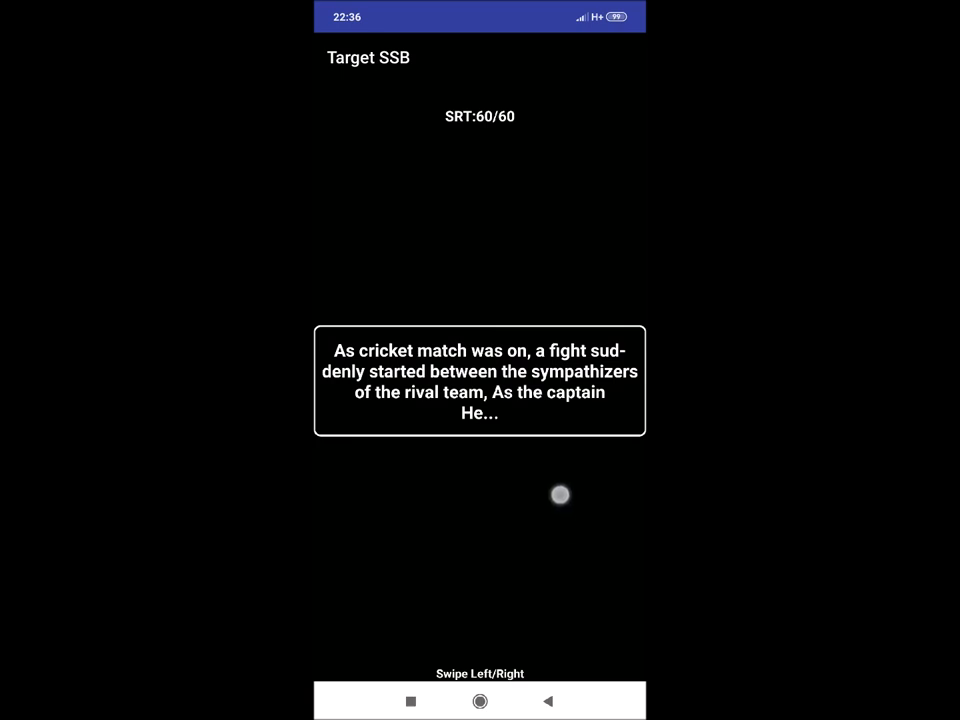